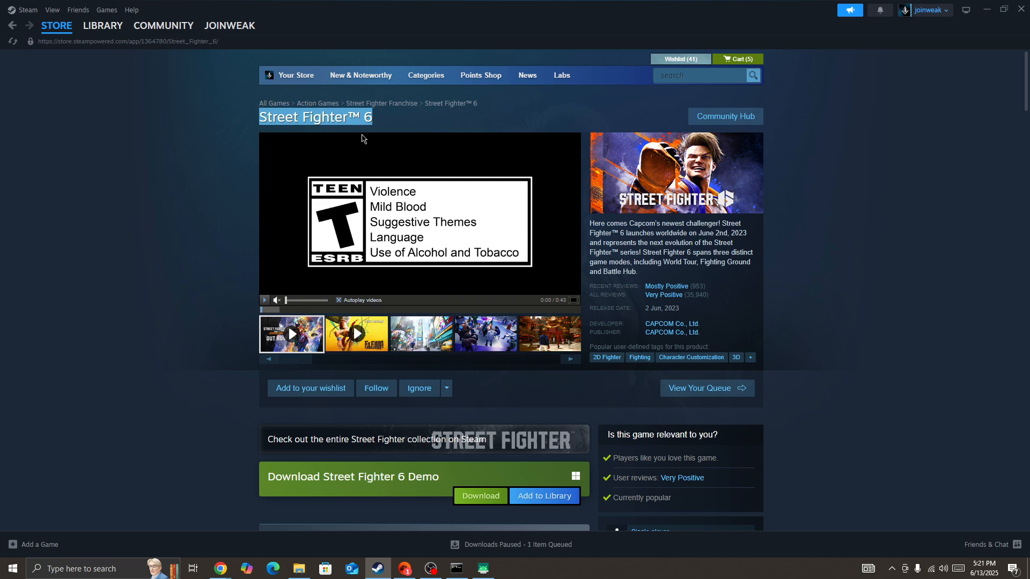
mouse_move(294, 170)
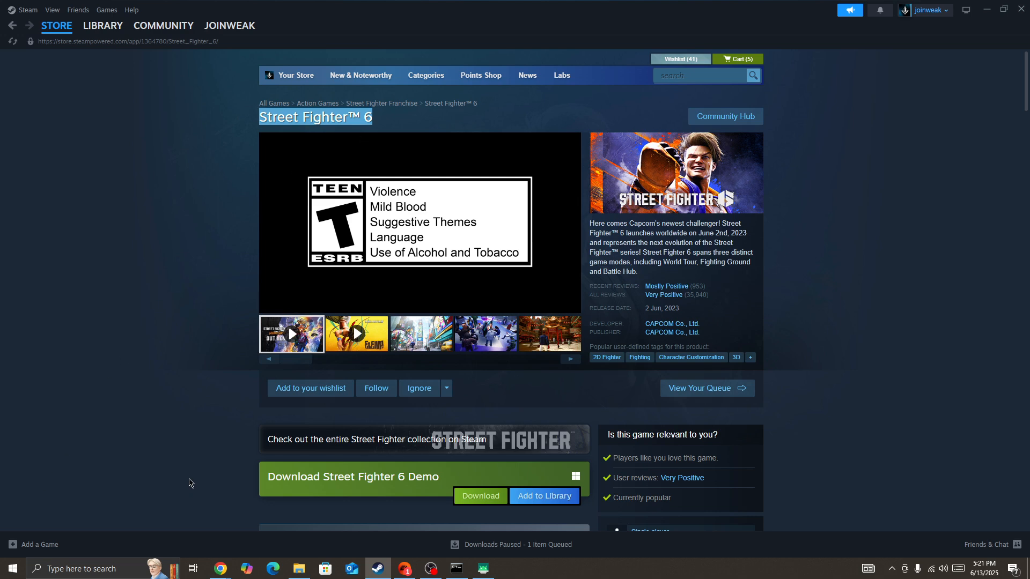
Step: Reveal the desktop to show the Steam shortcut's Run as administrator option, then bring back Steam and OBS
scroll("down", 3)
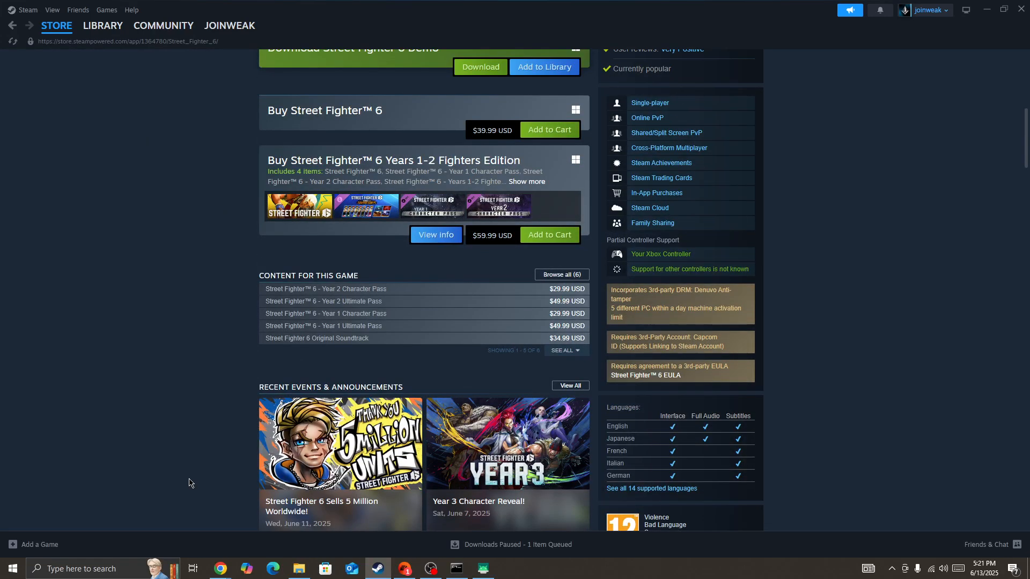
scroll("up", 3)
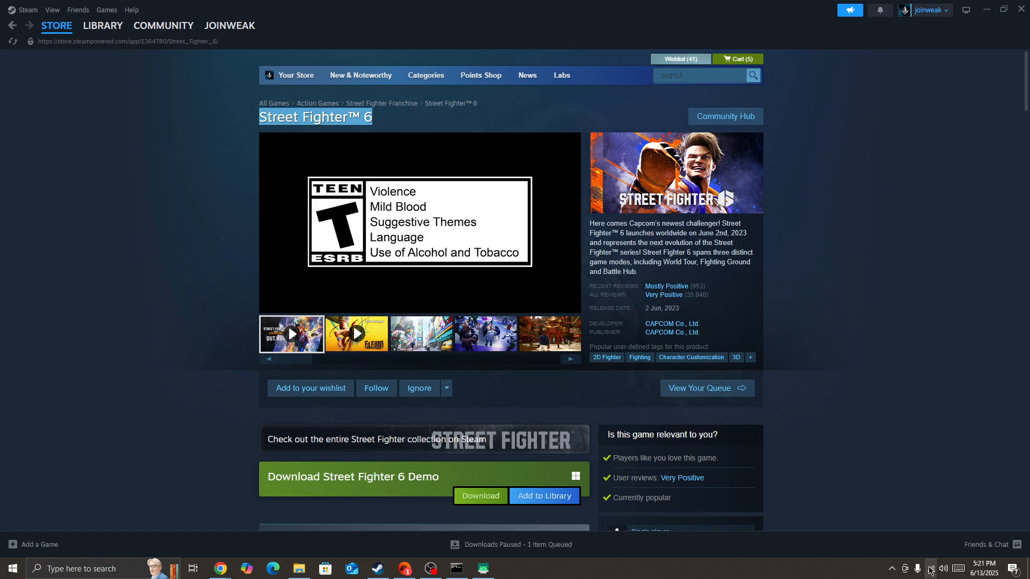
left_click(928, 568)
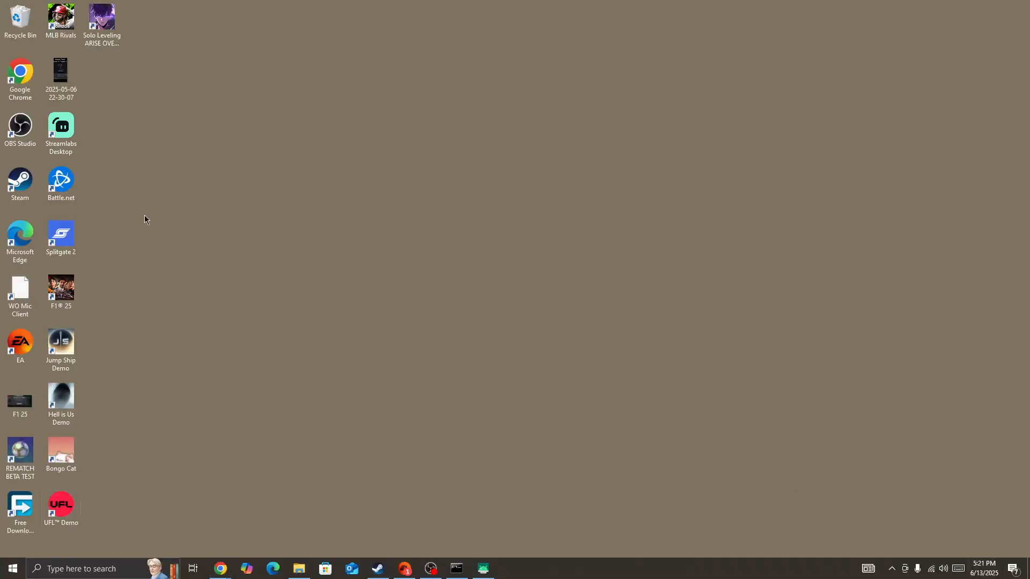
right_click(20, 178)
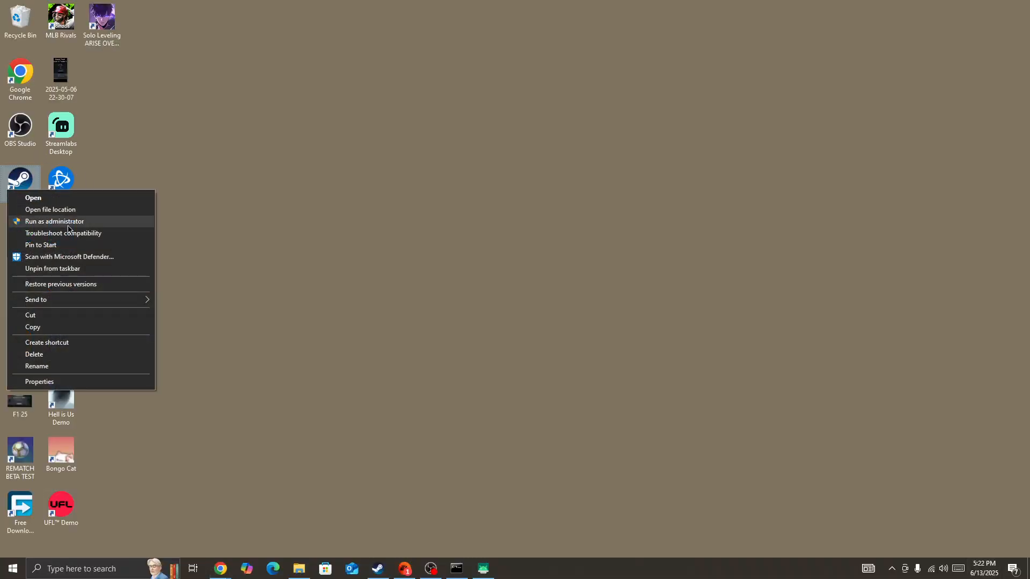
mouse_move(416, 335)
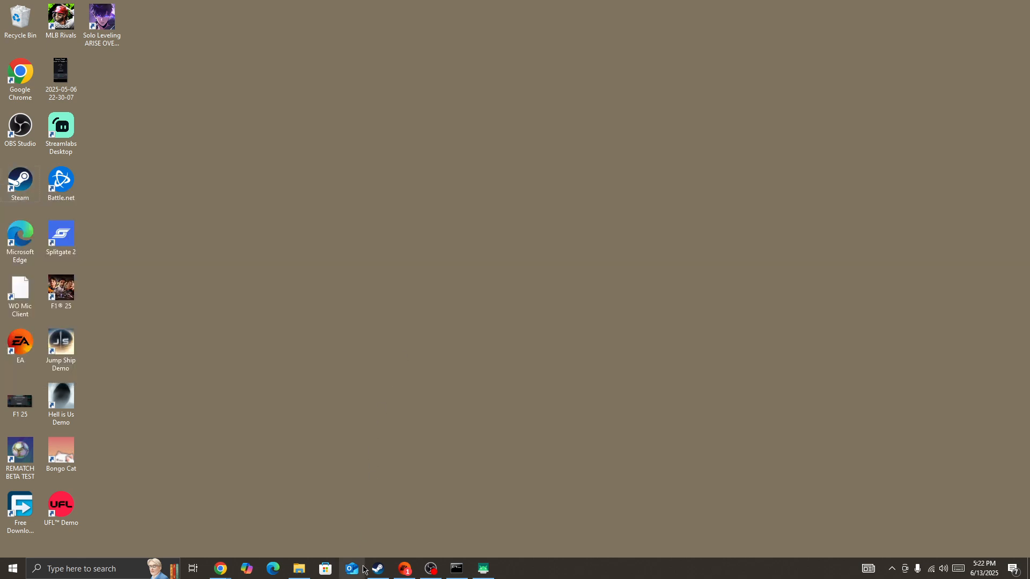
left_click(376, 568)
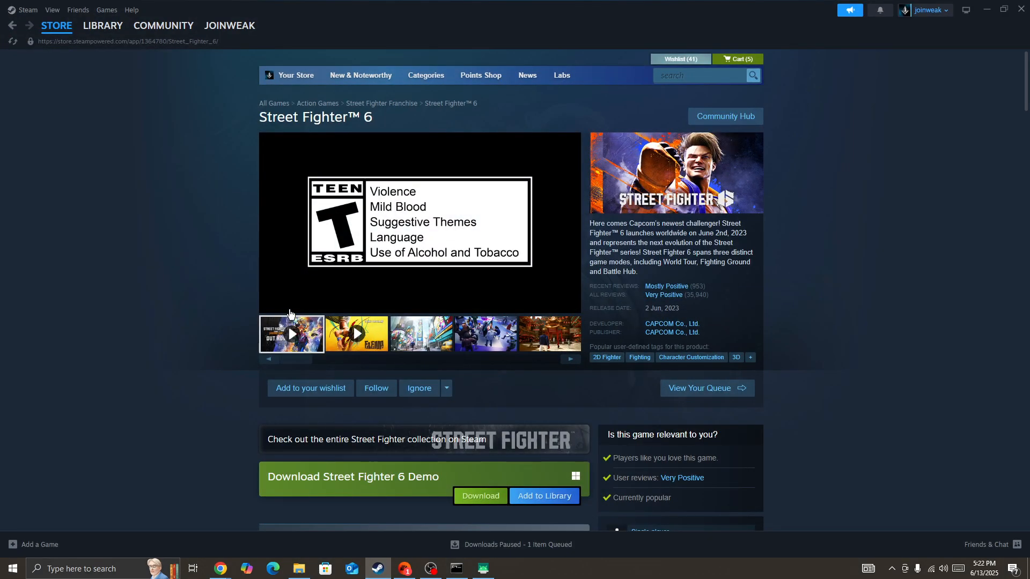
left_click(430, 568)
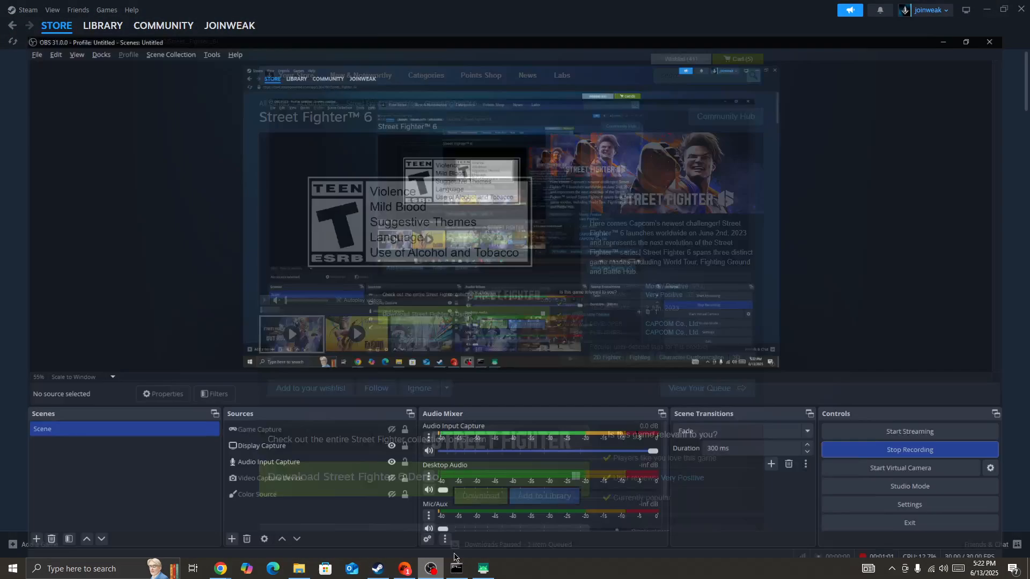